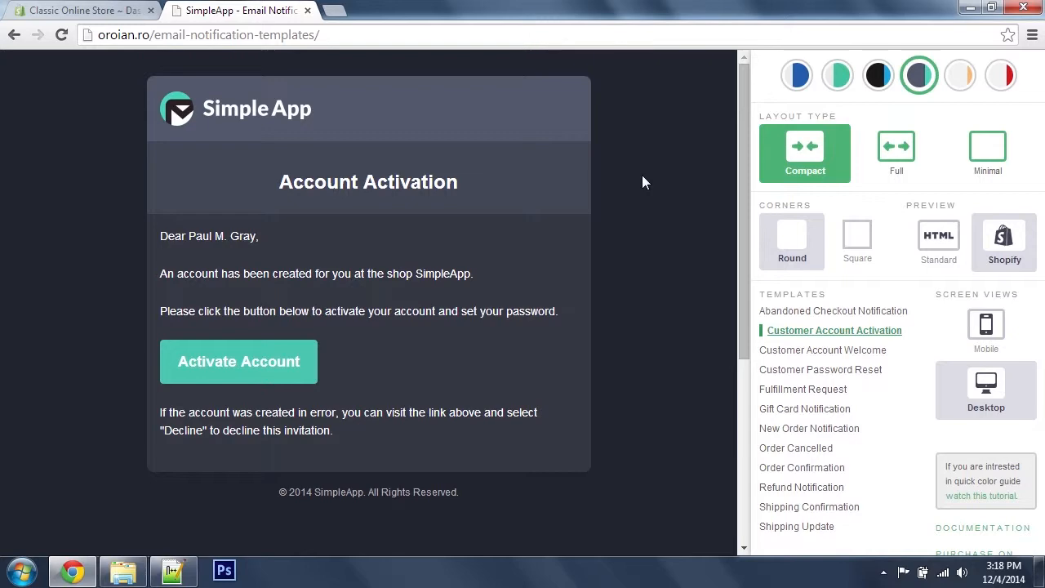
Navigate Explorer into the DarkTeal Shopify 01-Compact template folder.
click(123, 570)
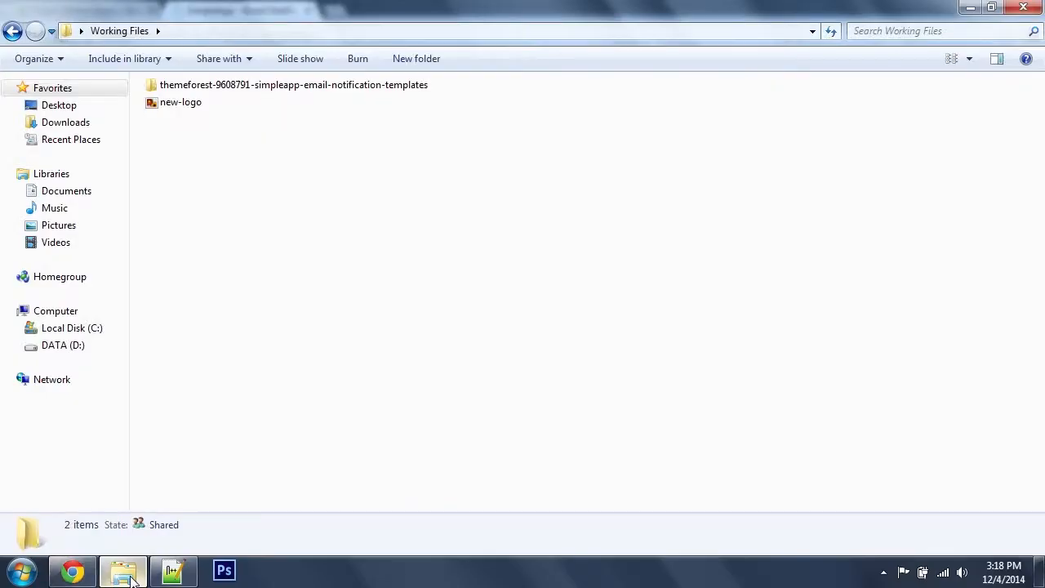
double_click(293, 85)
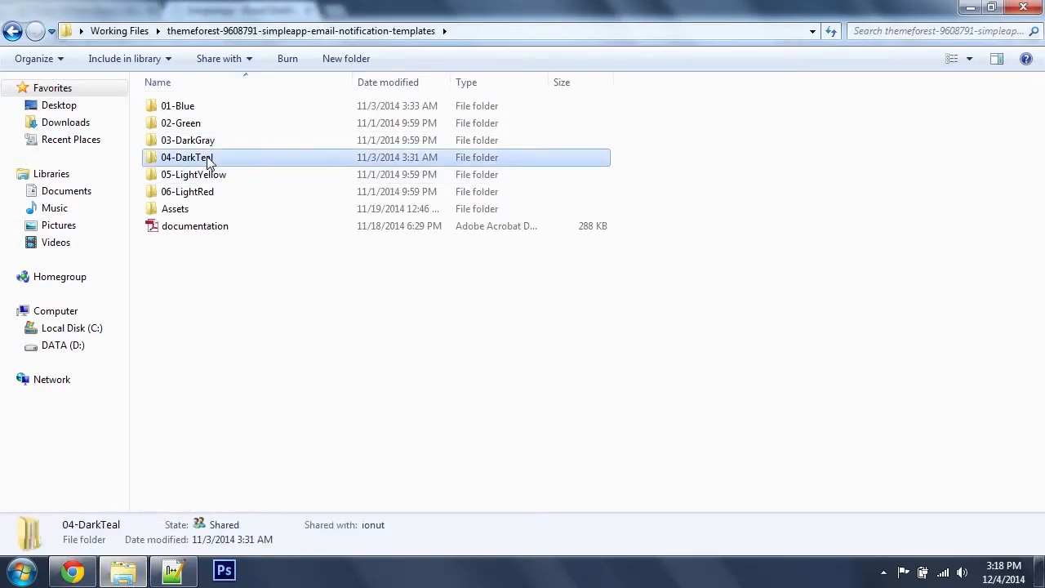
double_click(186, 156)
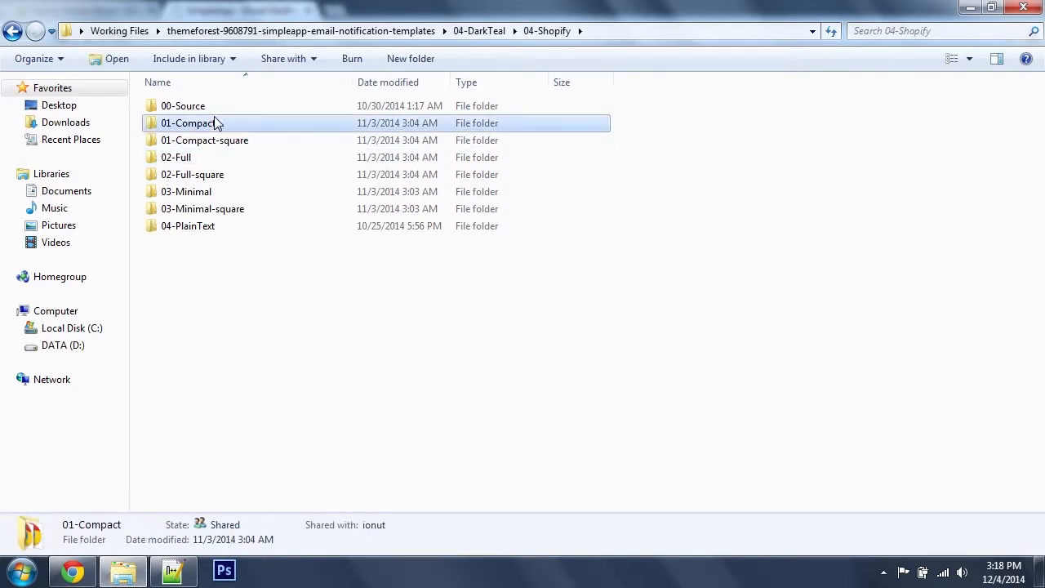
double_click(189, 122)
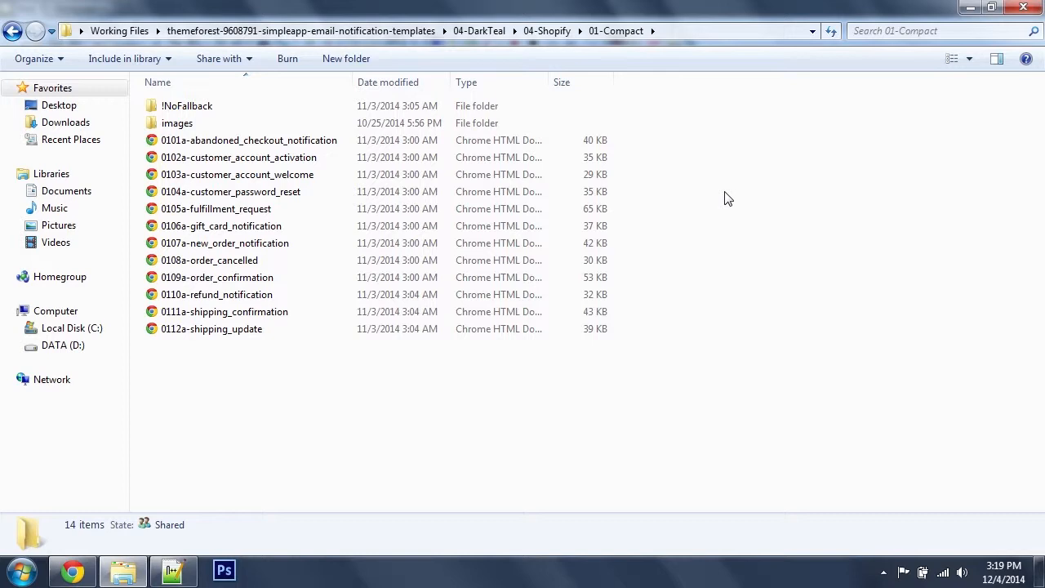
mouse_move(124, 513)
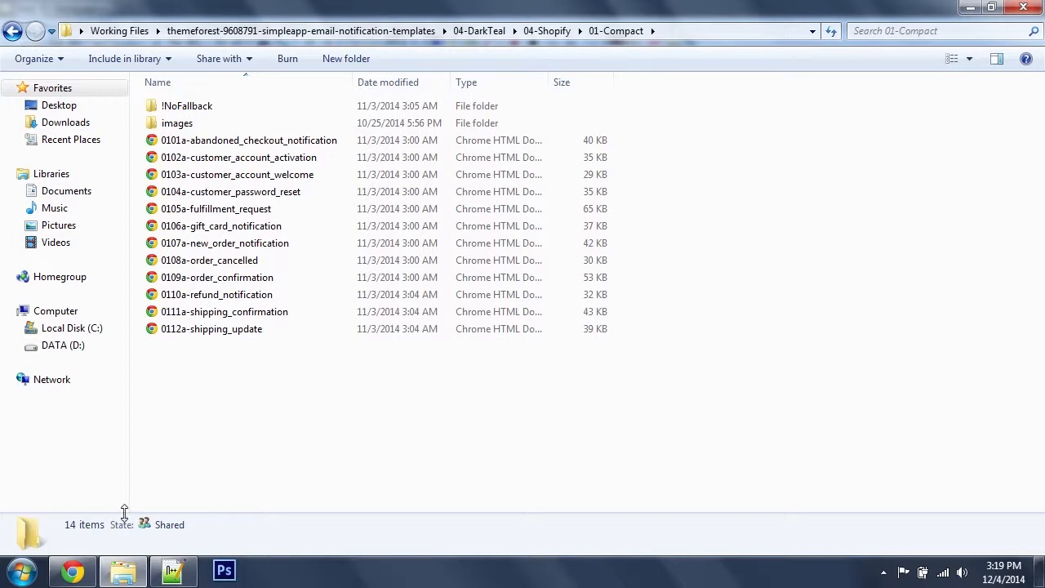
Reach the store's Files section under Settings and start an upload.
click(71, 570)
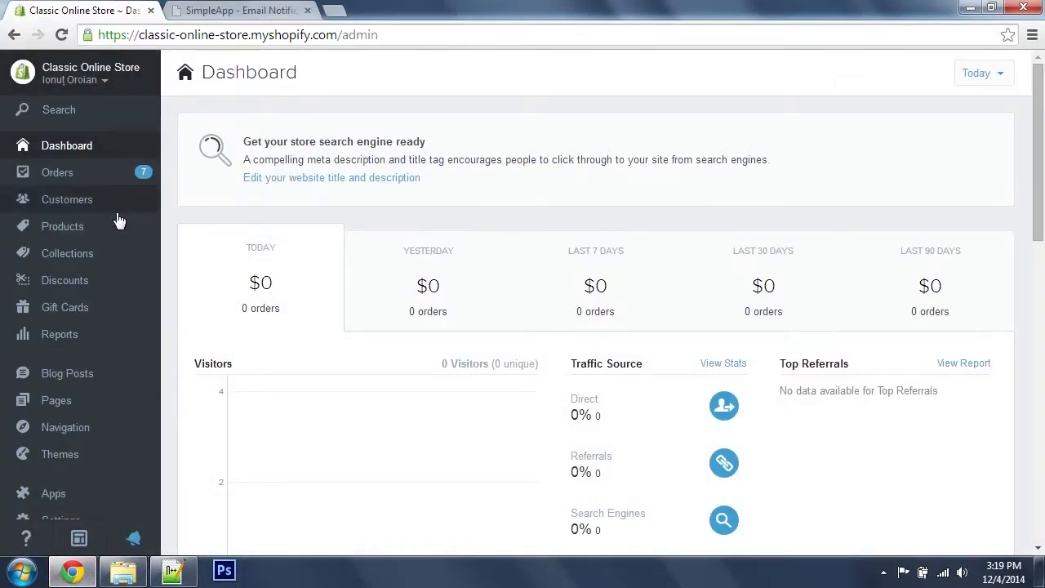
scroll(down, 3)
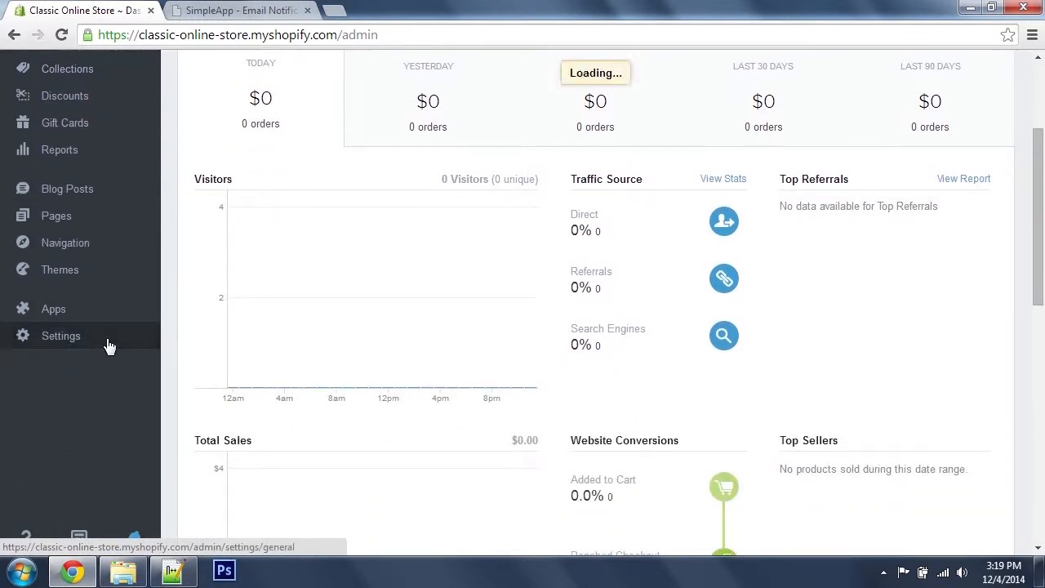
click(61, 336)
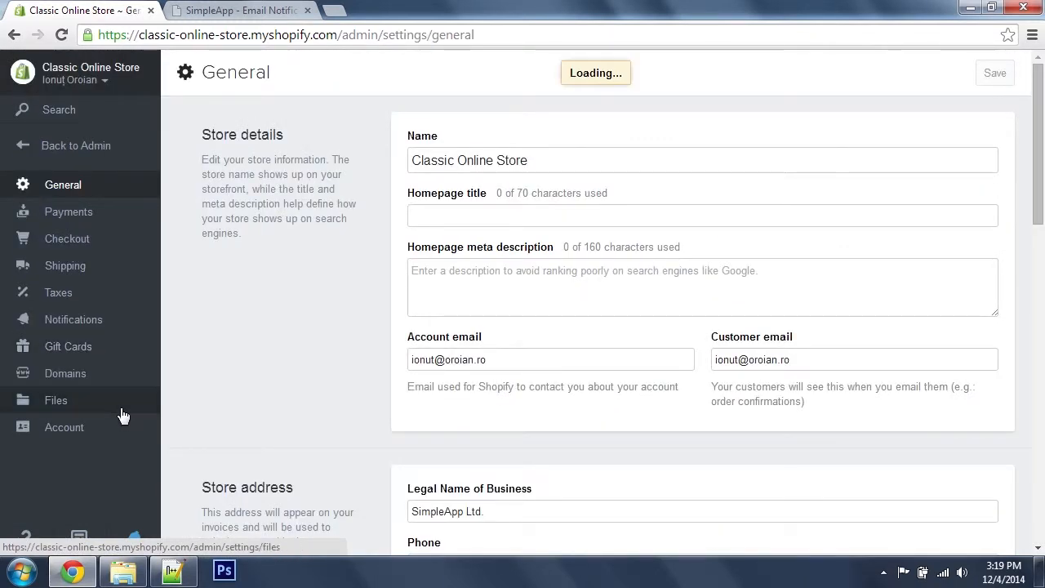
click(55, 400)
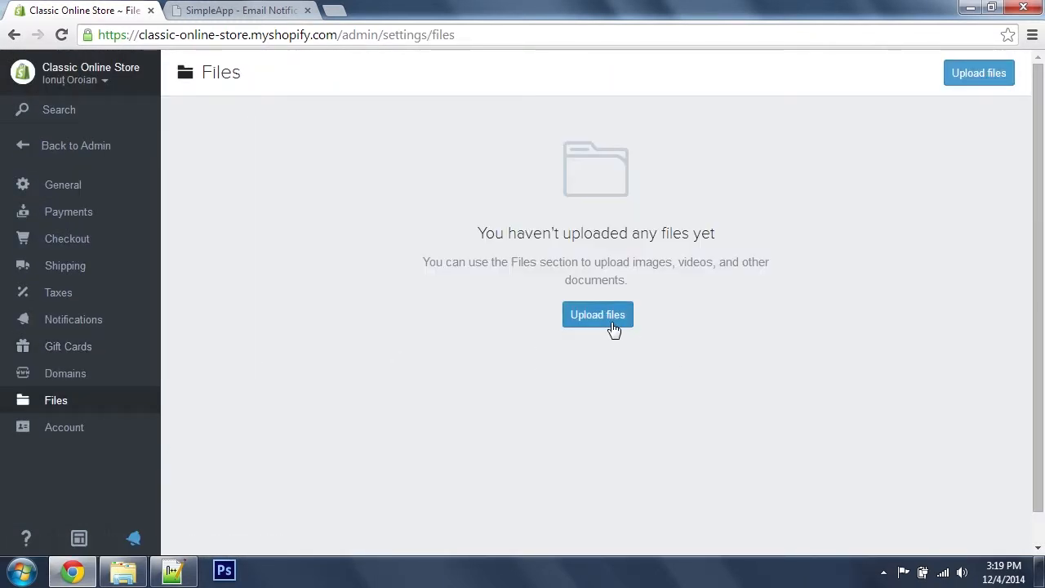
click(597, 314)
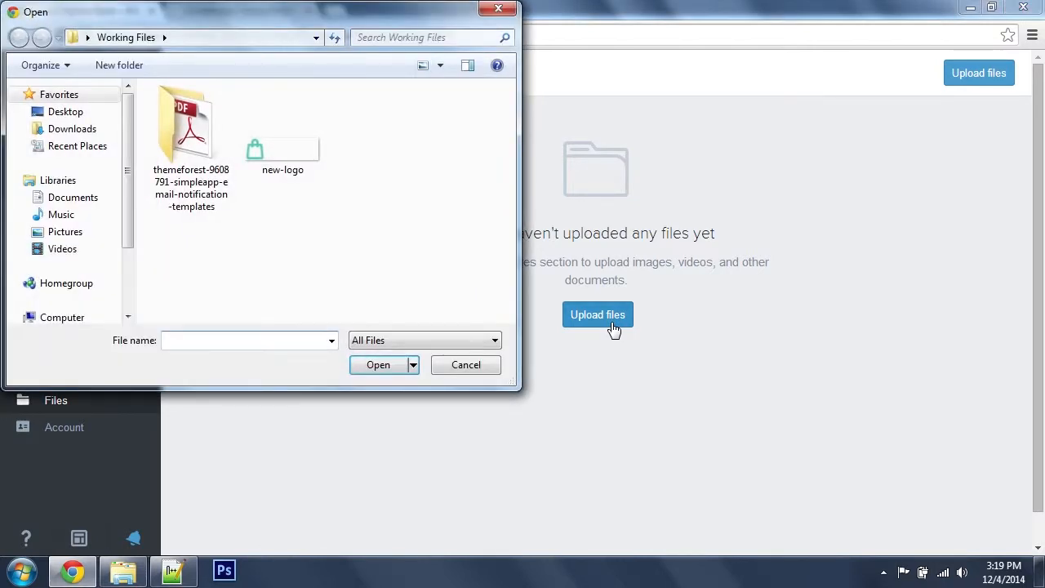
Select every image in 01-Compact\images and upload them to Files.
double_click(191, 122)
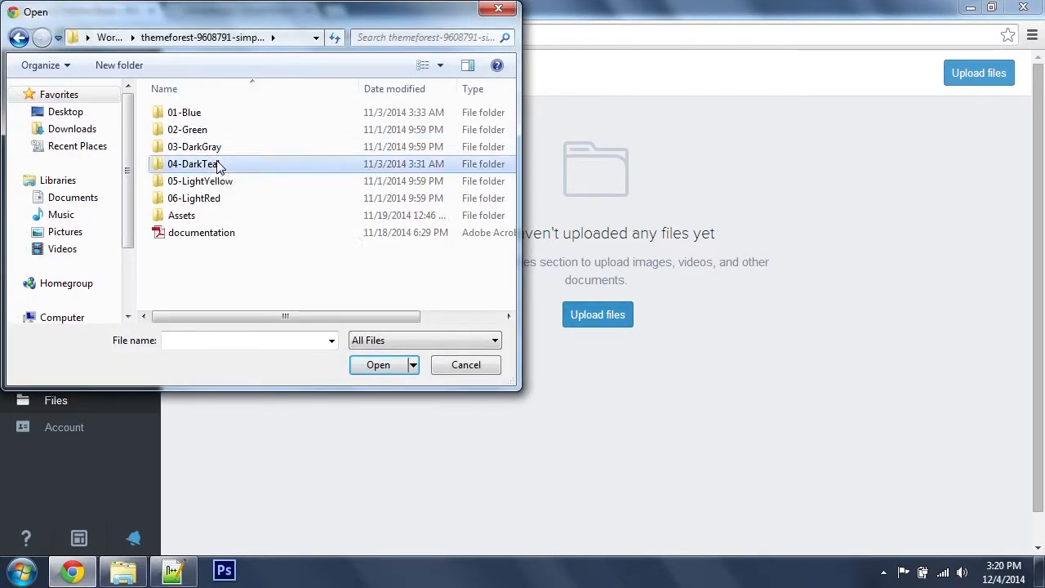
double_click(192, 163)
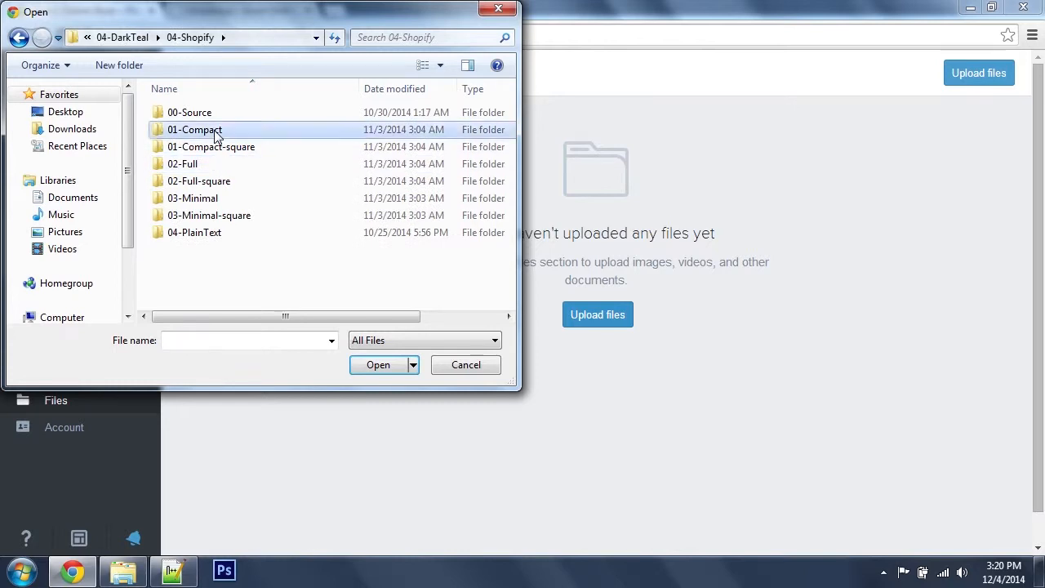
double_click(195, 129)
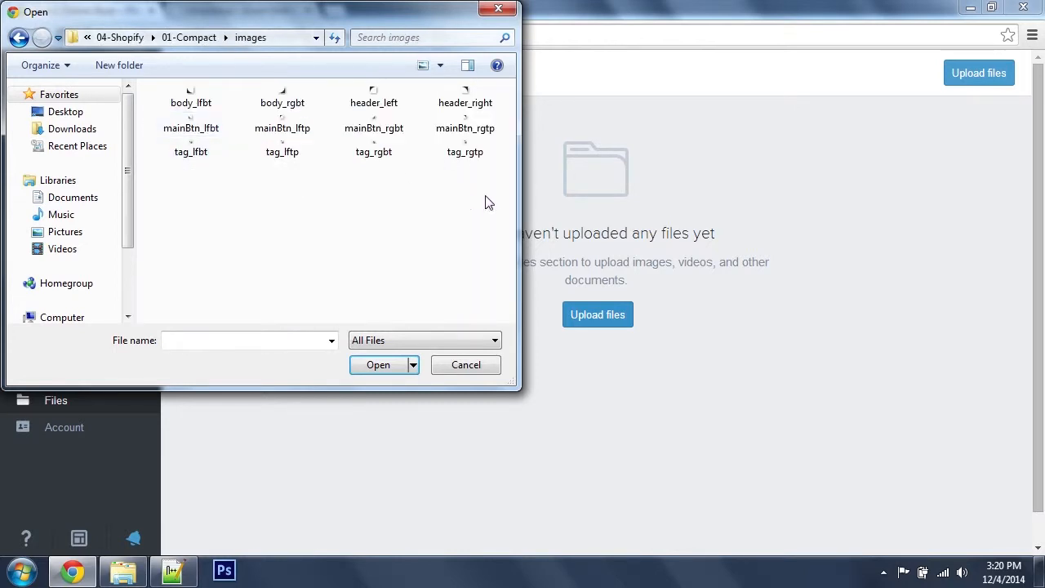
key(ctrl+a)
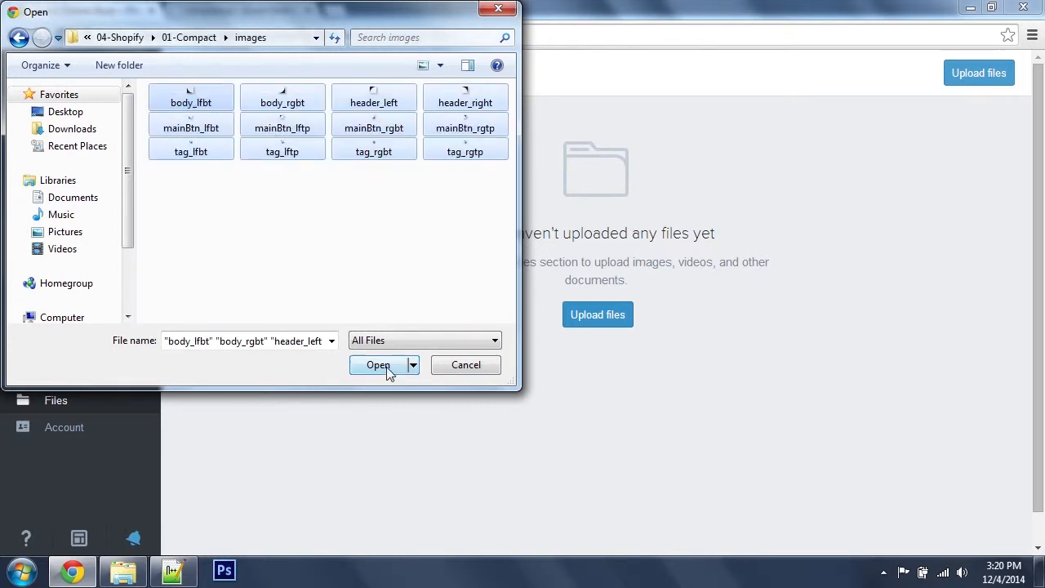
click(379, 366)
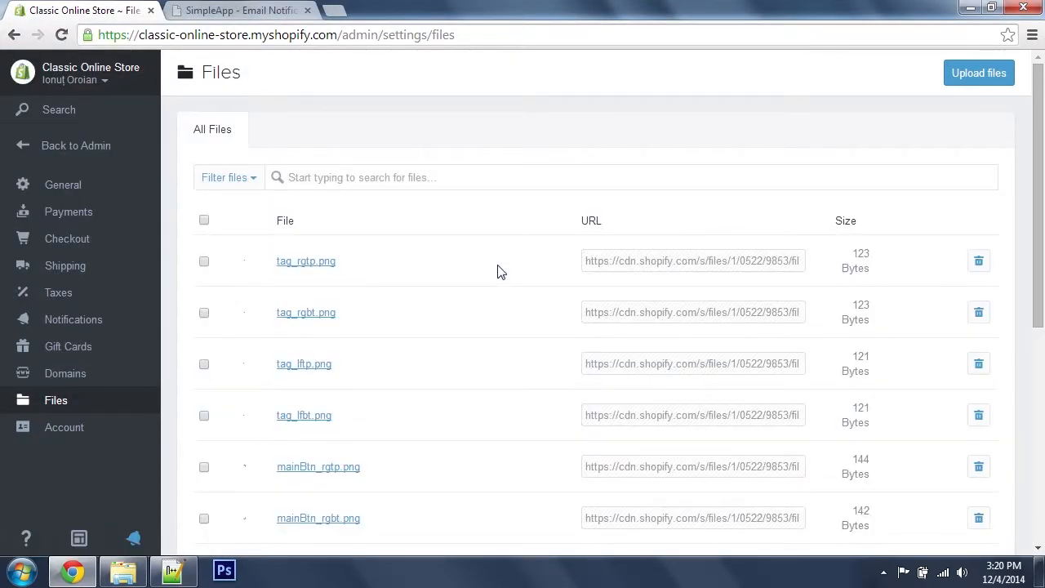
mouse_move(979, 72)
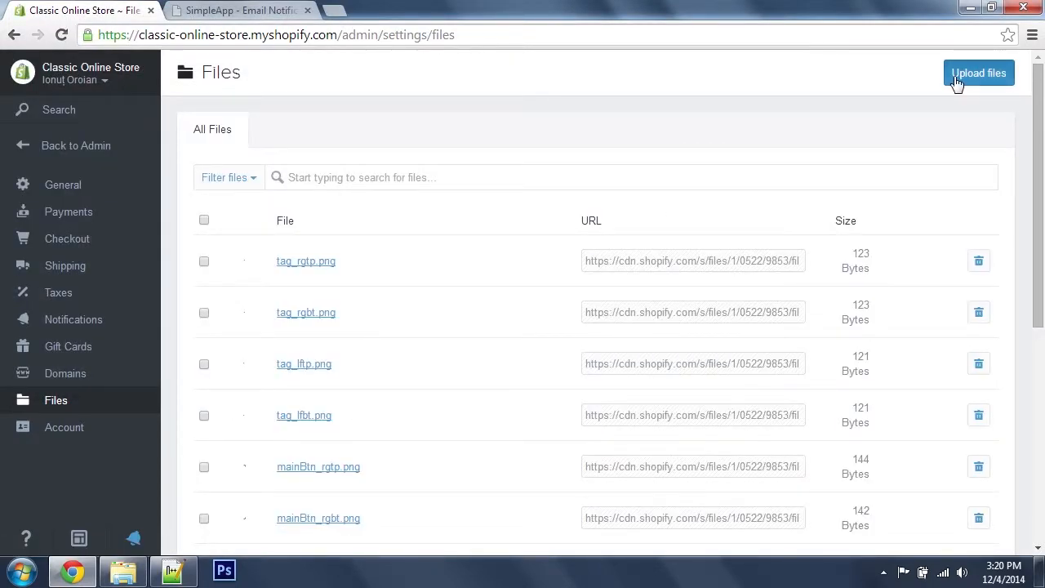
Upload new-logo.png to Files so it gets its own CDN URL.
click(978, 72)
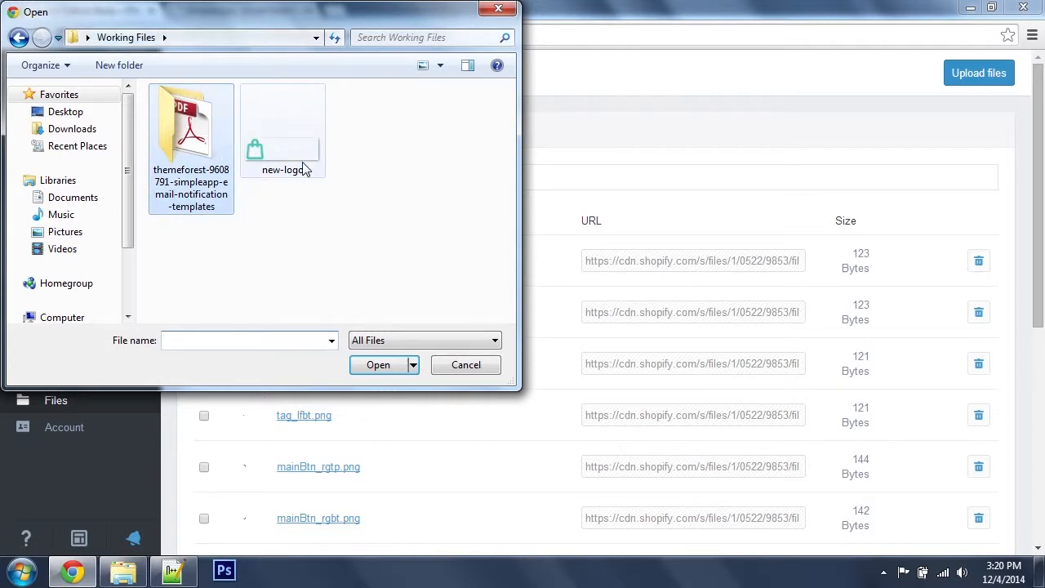
click(379, 365)
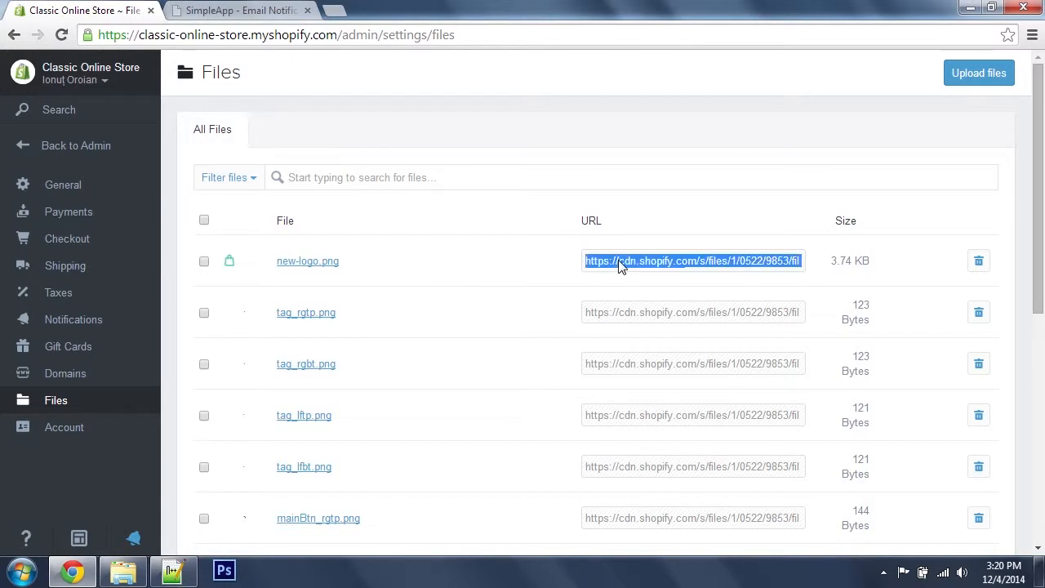
mouse_move(640, 342)
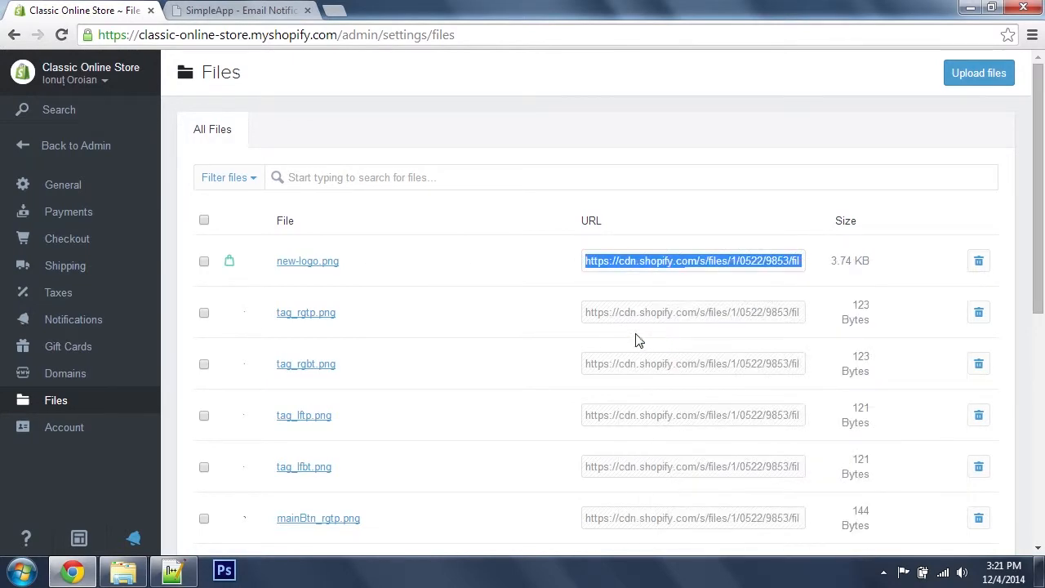
Replace images/ with the cdn.shopify.com files path in all open templates (100 occurrences).
click(122, 569)
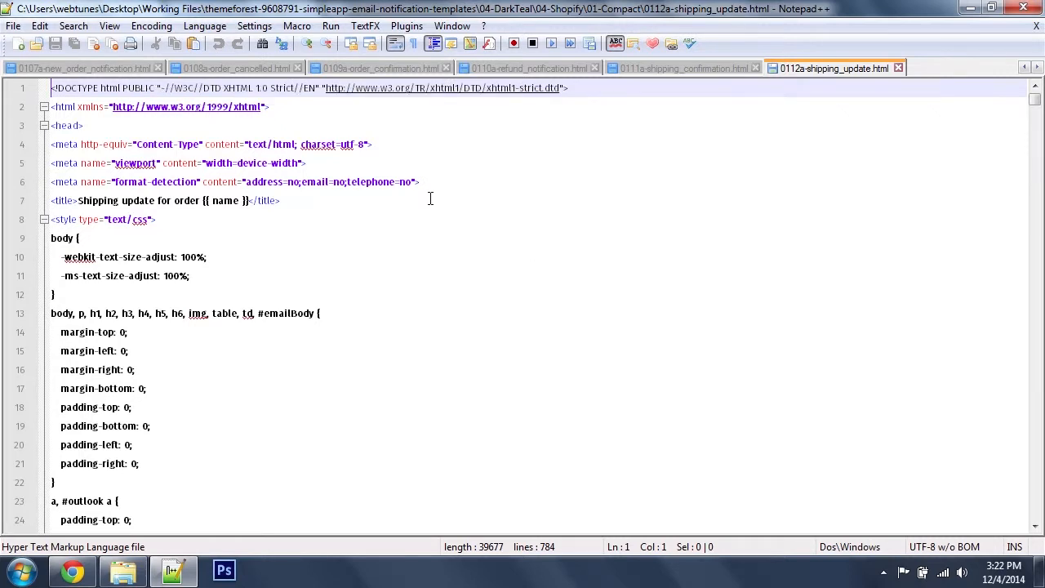
key(Ctrl+h)
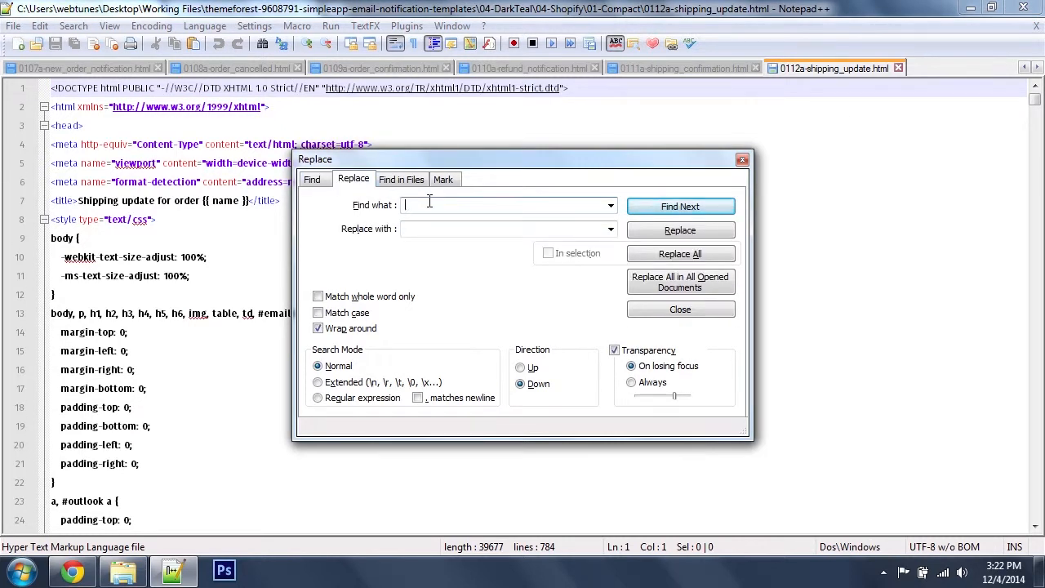
text(image)
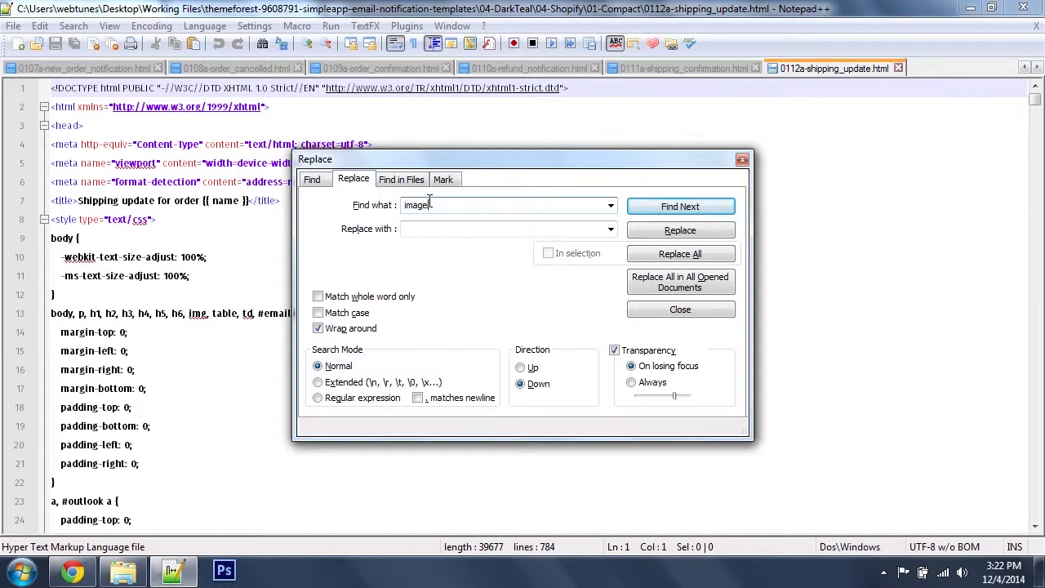
text(s/)
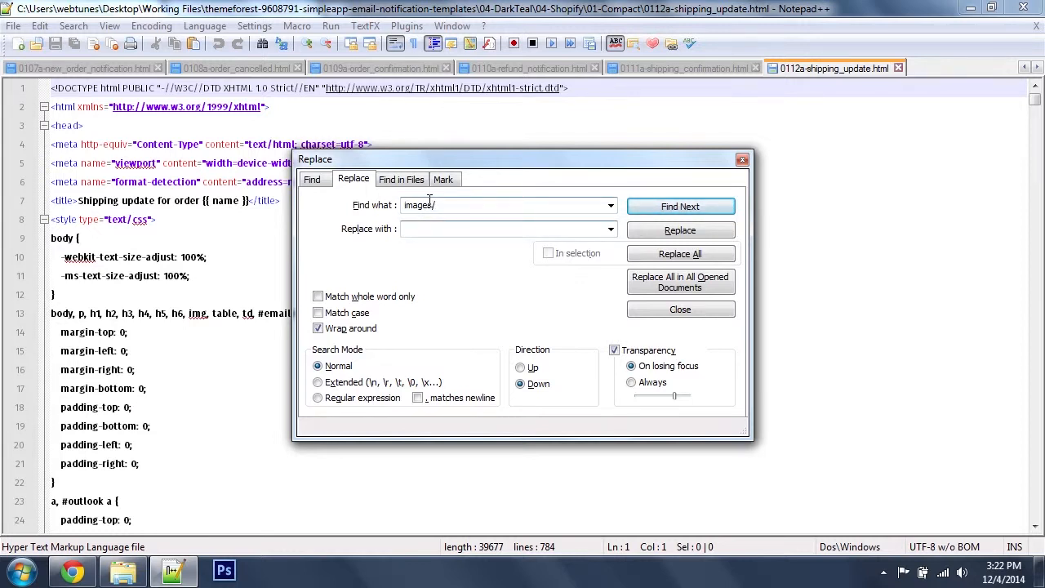
text(.com/s/files/1/0522/9853/files/new-logo.png?233)
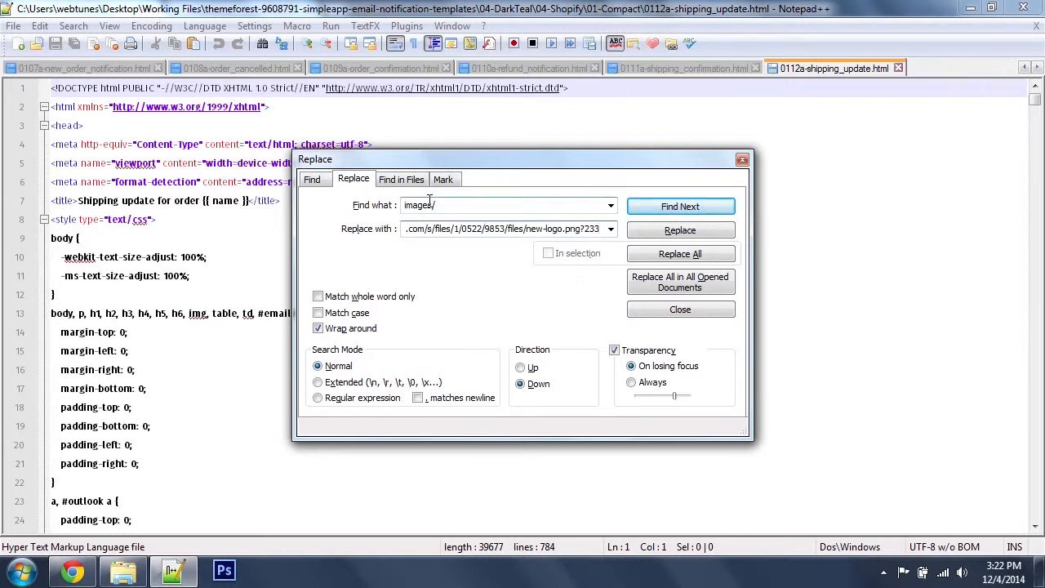
double_click(545, 229)
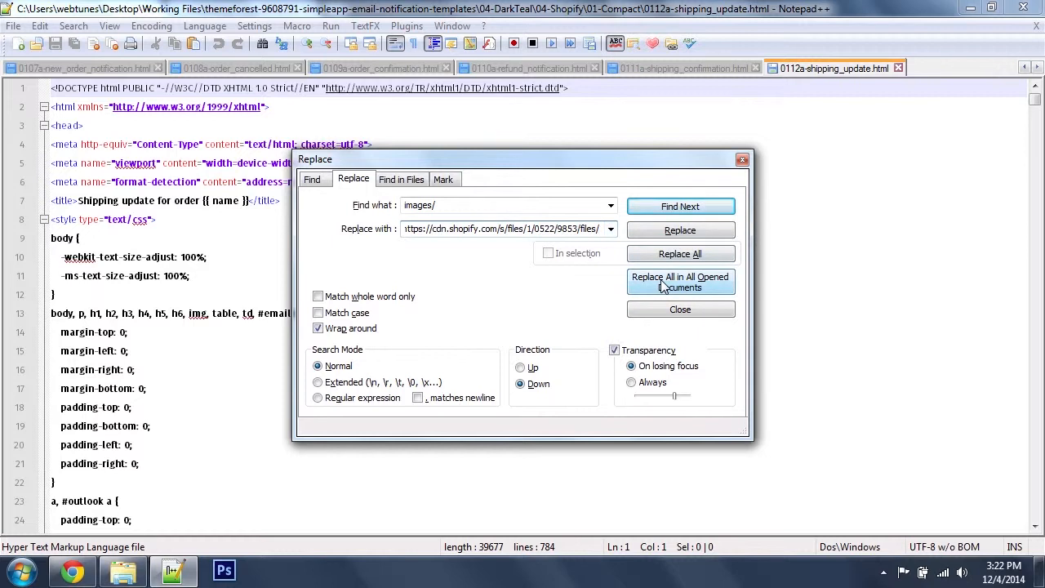
click(680, 281)
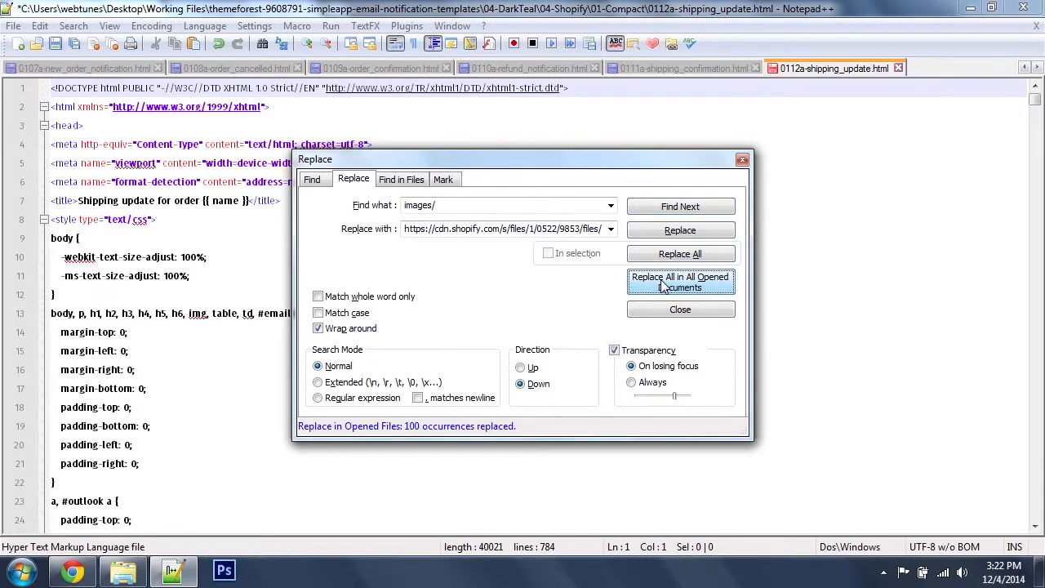
click(679, 308)
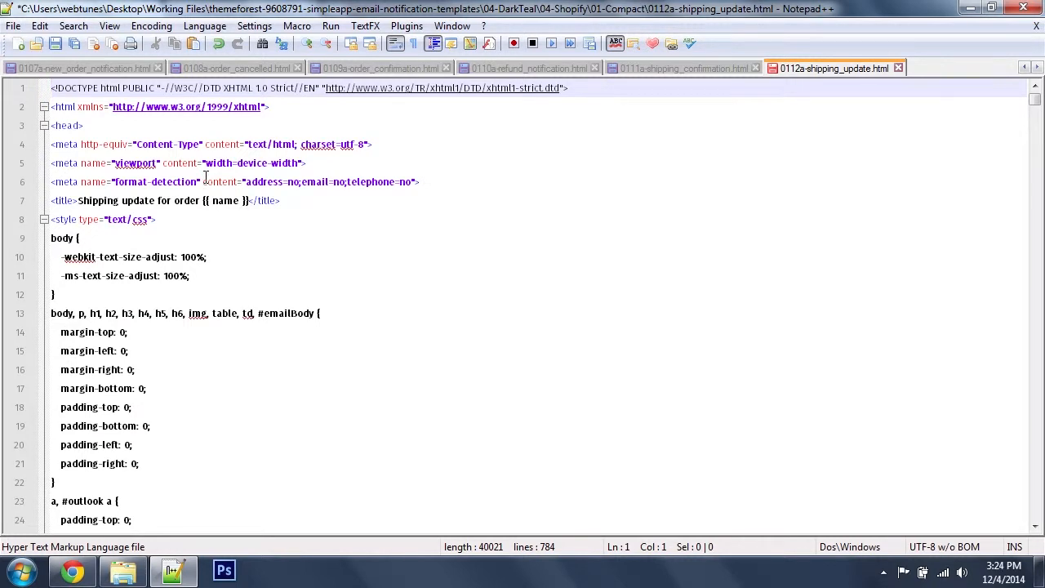
Copy new-logo.png's CDN URL and locate the first logo reference in the template.
click(72, 570)
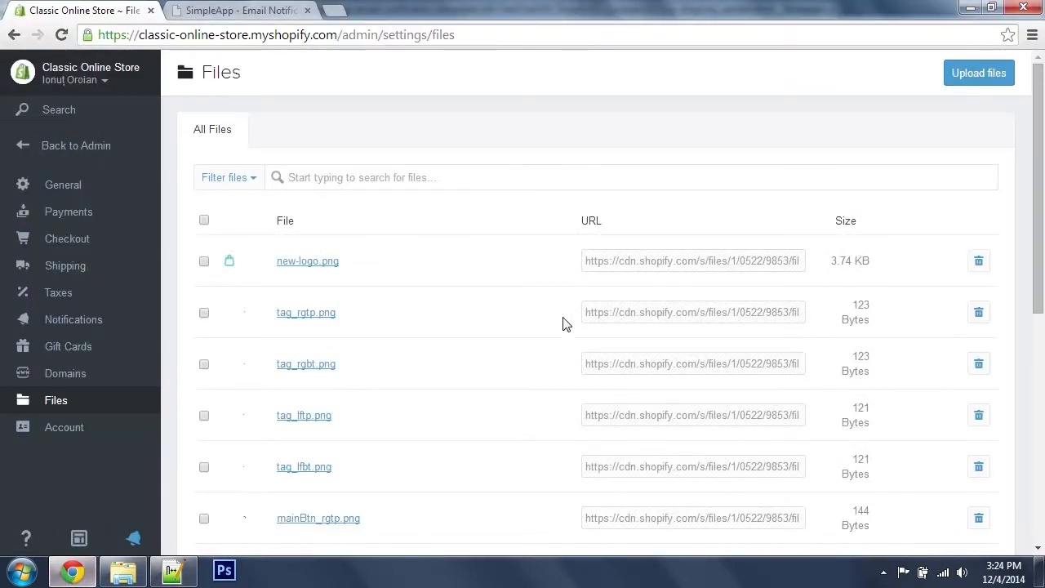
right_click(692, 261)
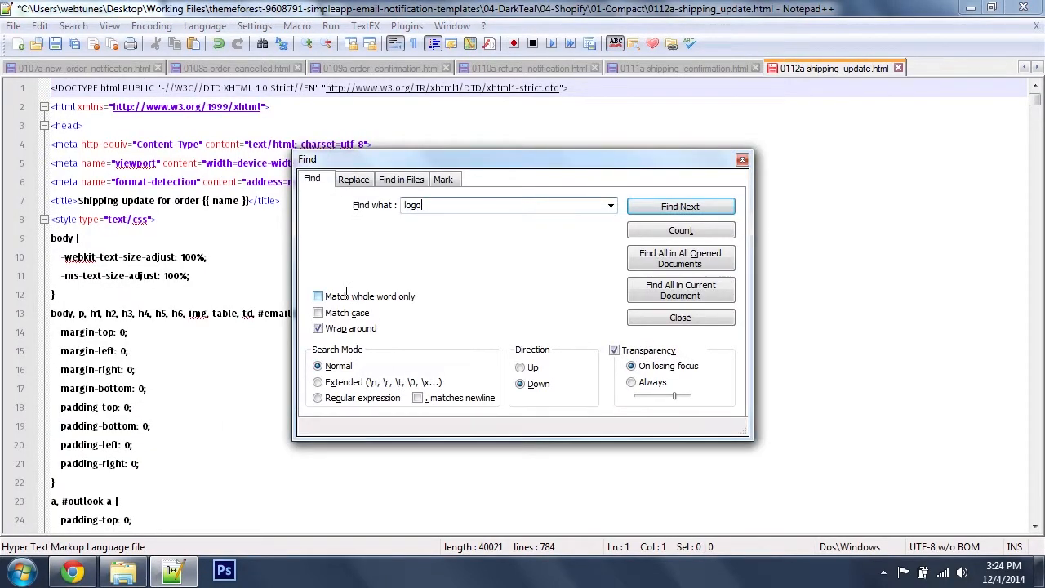
click(679, 206)
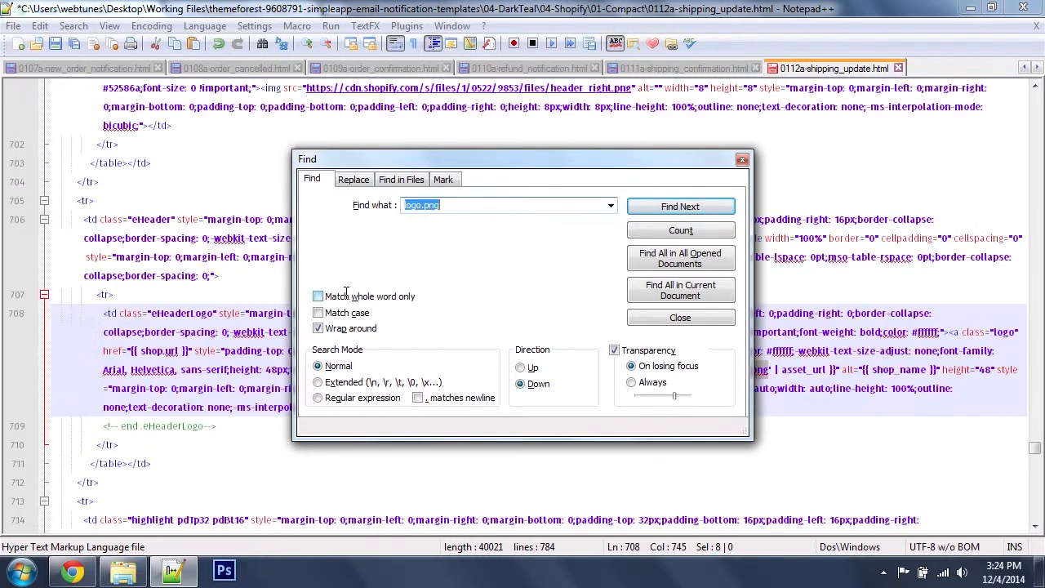
click(679, 316)
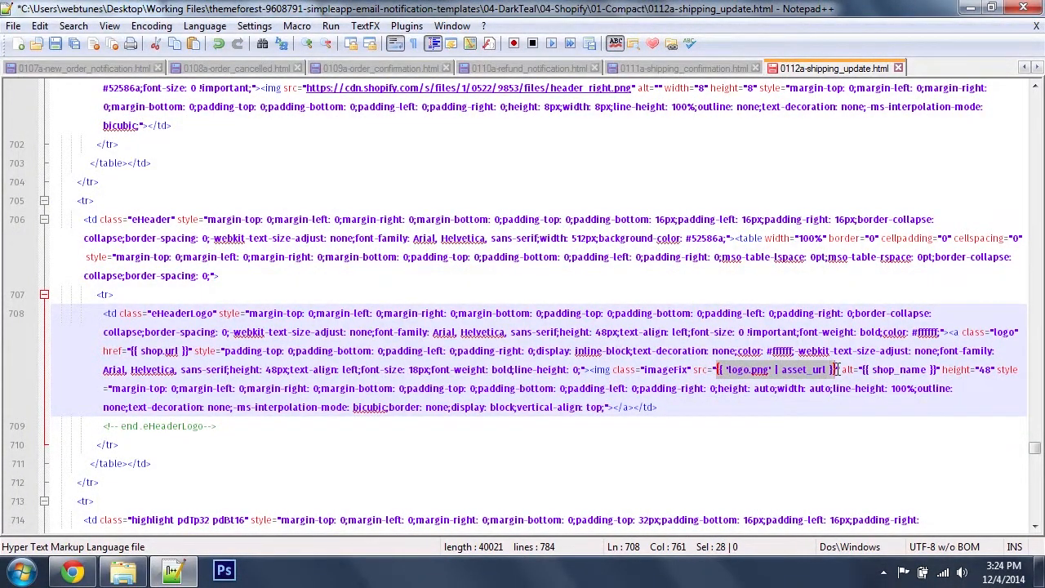
Replace {{ 'logo.png' | asset_url }} with the new-logo CDN address in all open templates and save.
key(ctrl+f)
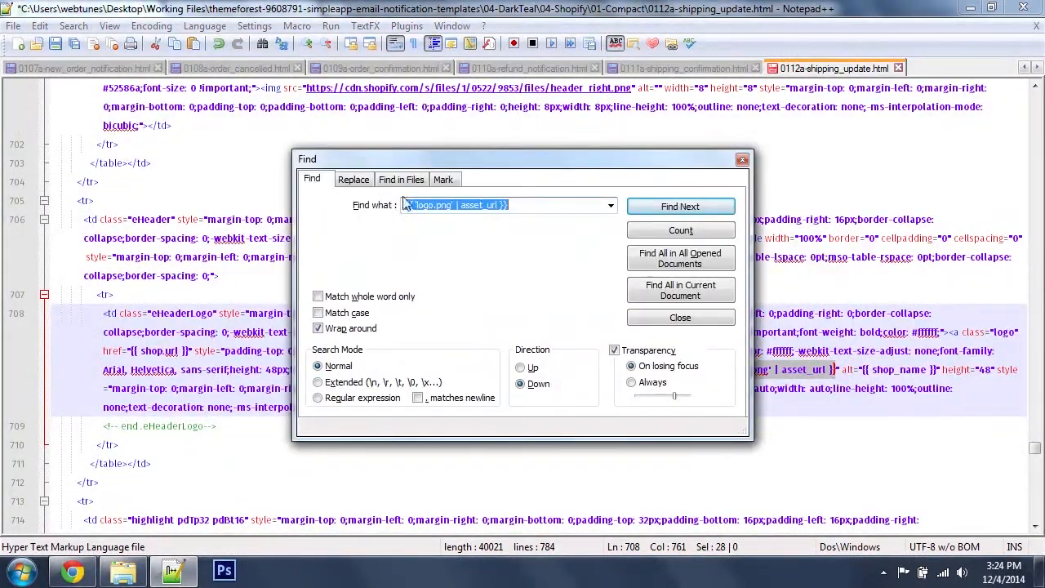
click(352, 178)
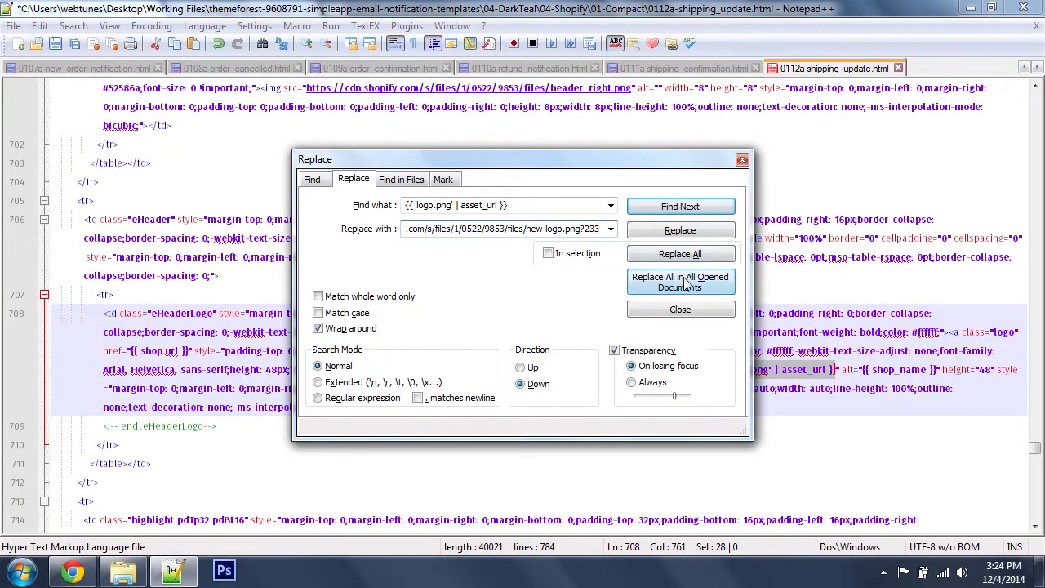
click(679, 280)
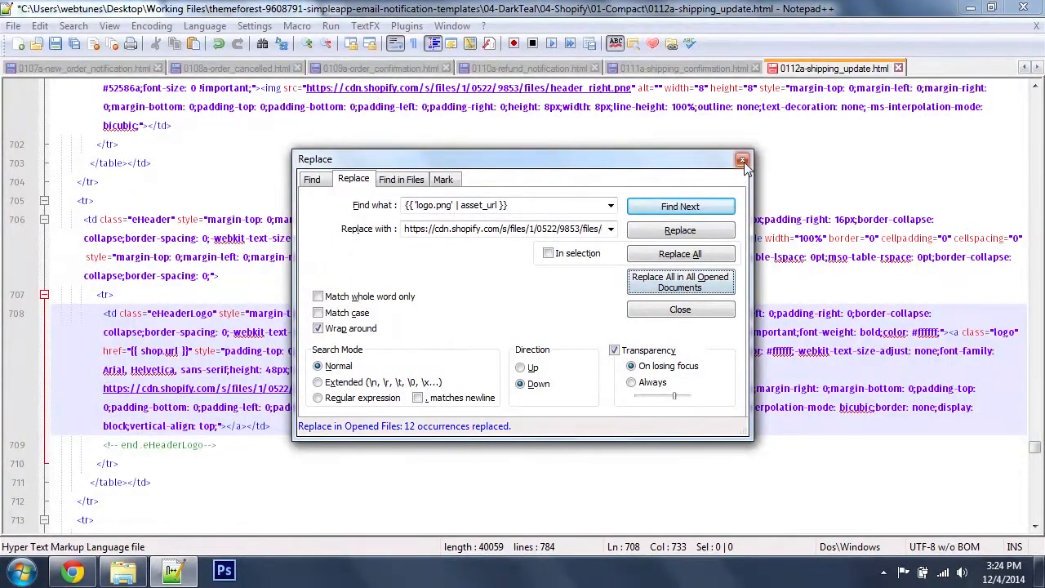
click(741, 160)
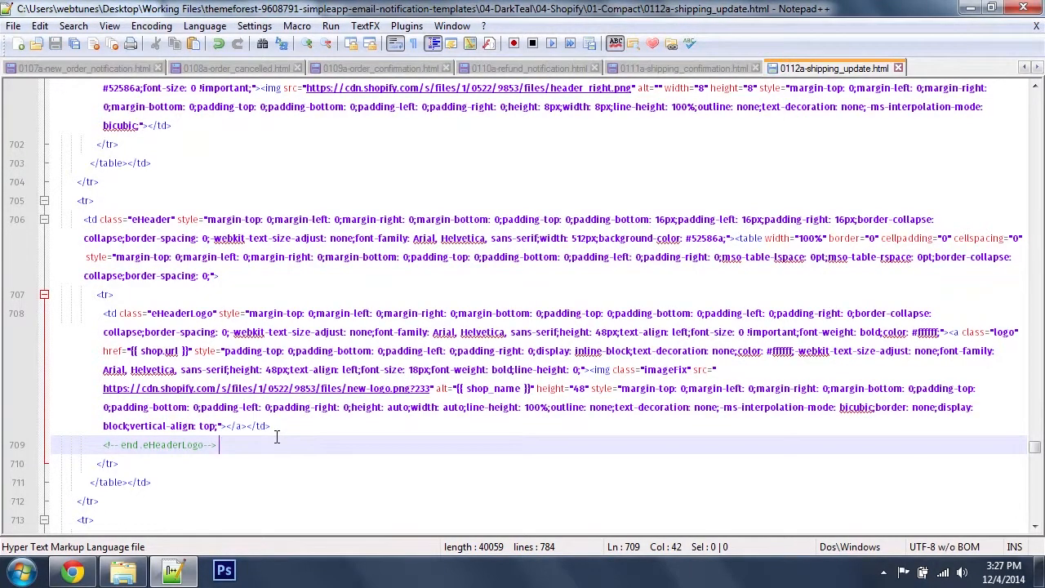
key(ctrl+a)
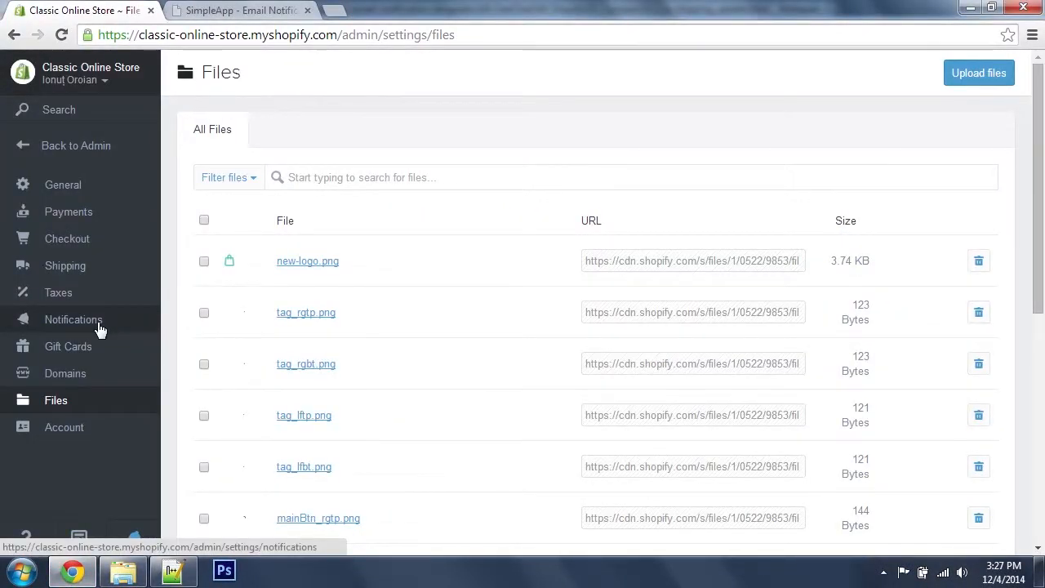
Show the Notifications settings list down to the Shipping update template.
click(74, 319)
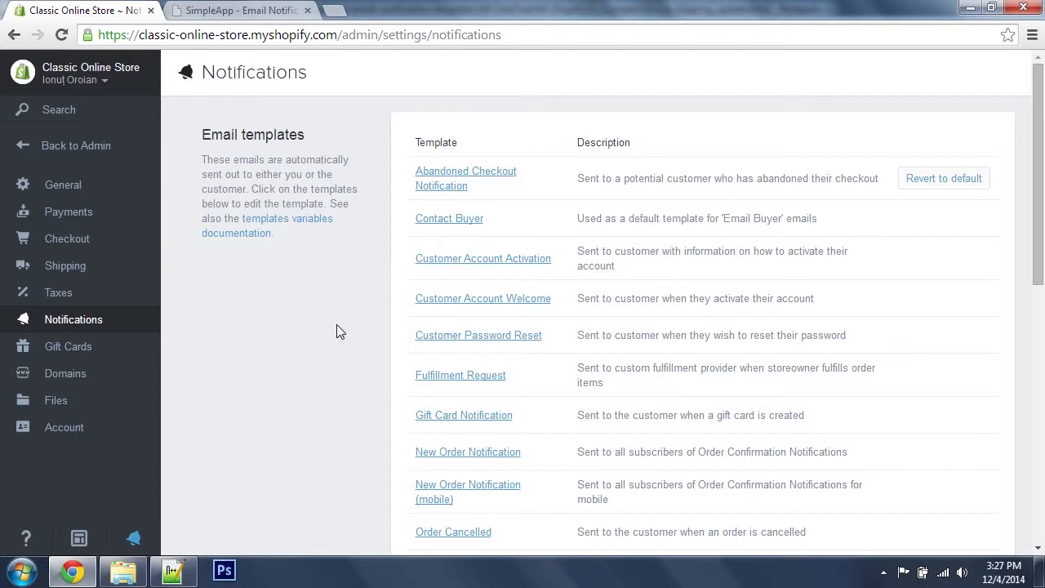
mouse_move(993, 211)
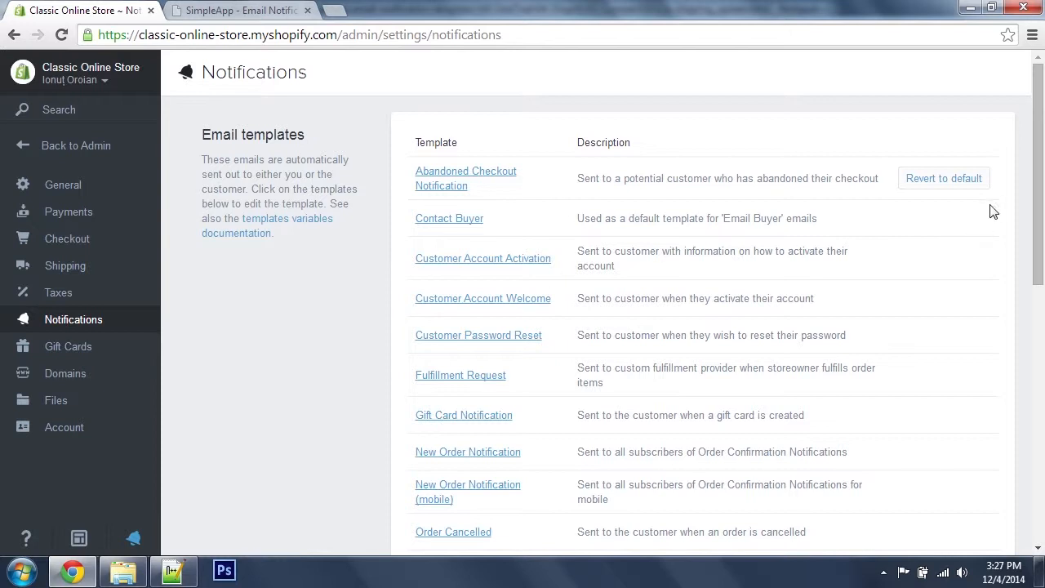
mouse_move(944, 178)
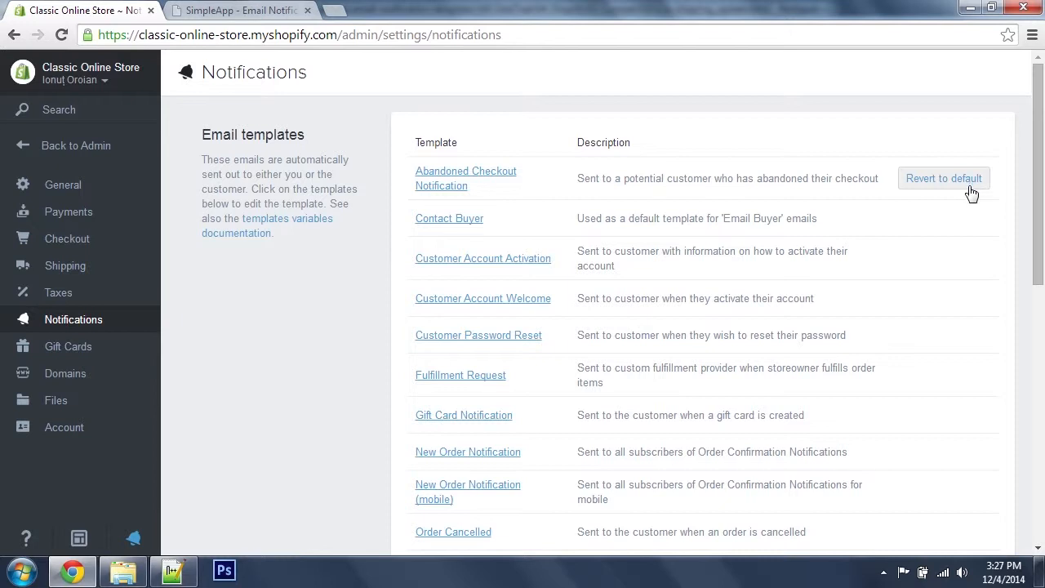
mouse_move(951, 249)
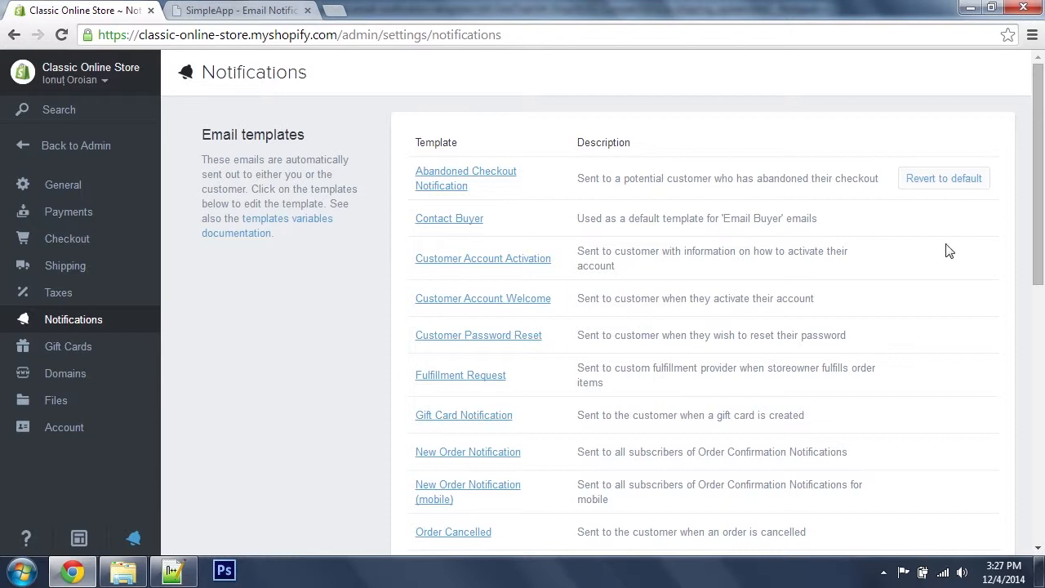
scroll(down, 3)
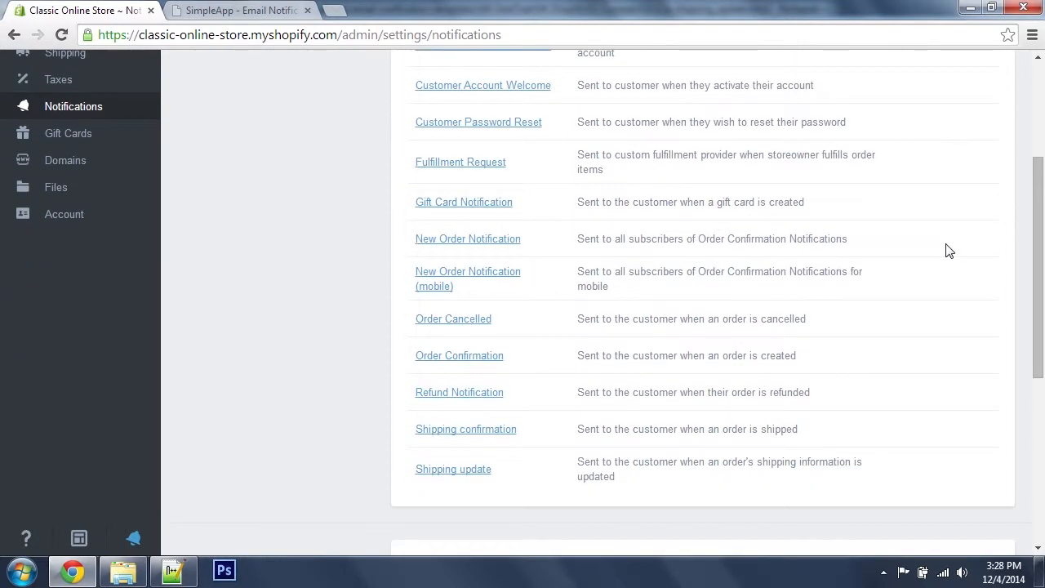
Paste the new HTML into Shipping update's HTML email, preview the logo header, and save.
click(454, 469)
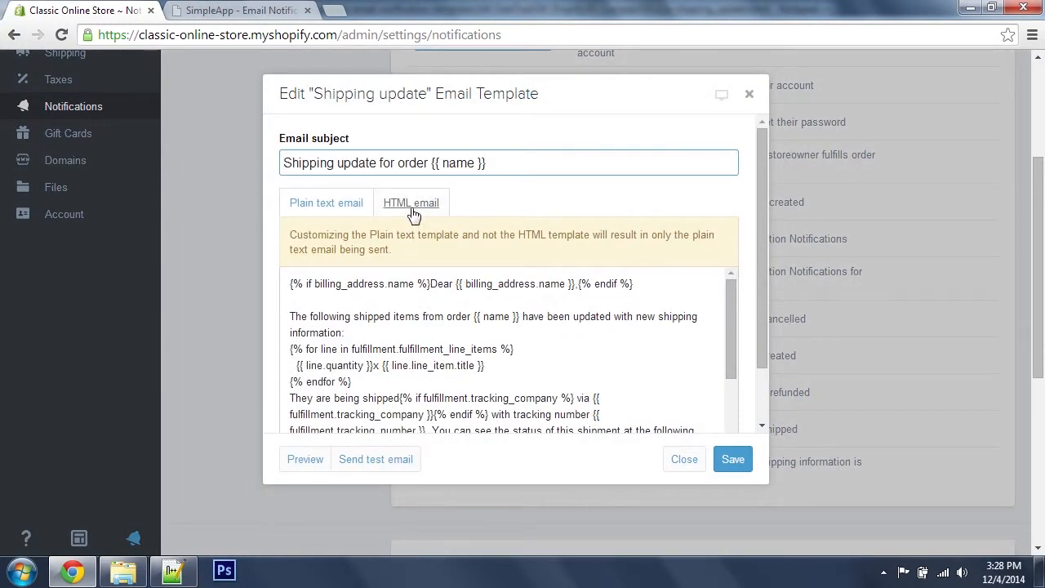
click(411, 203)
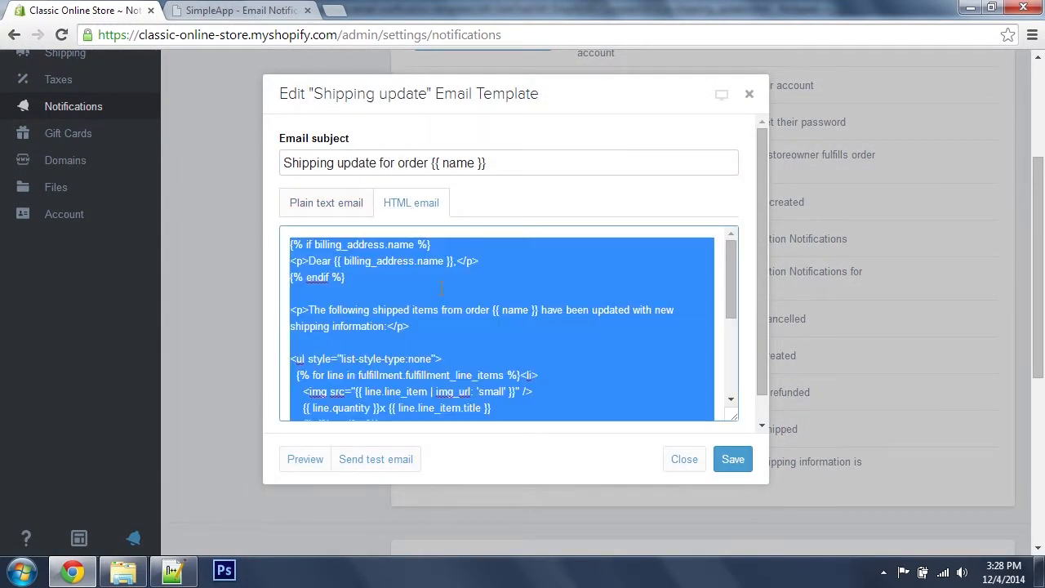
scroll(down, 3)
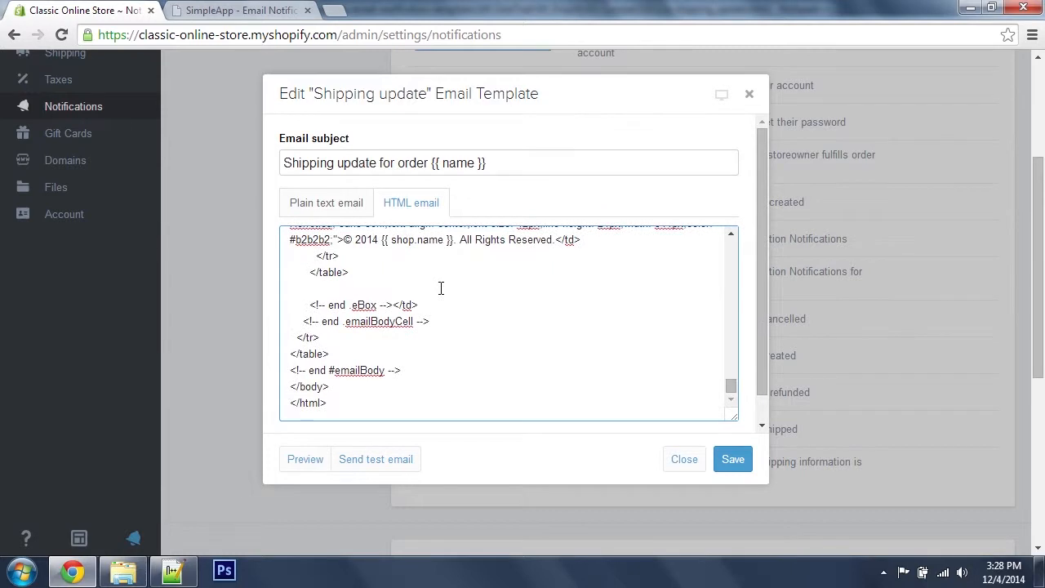
click(303, 459)
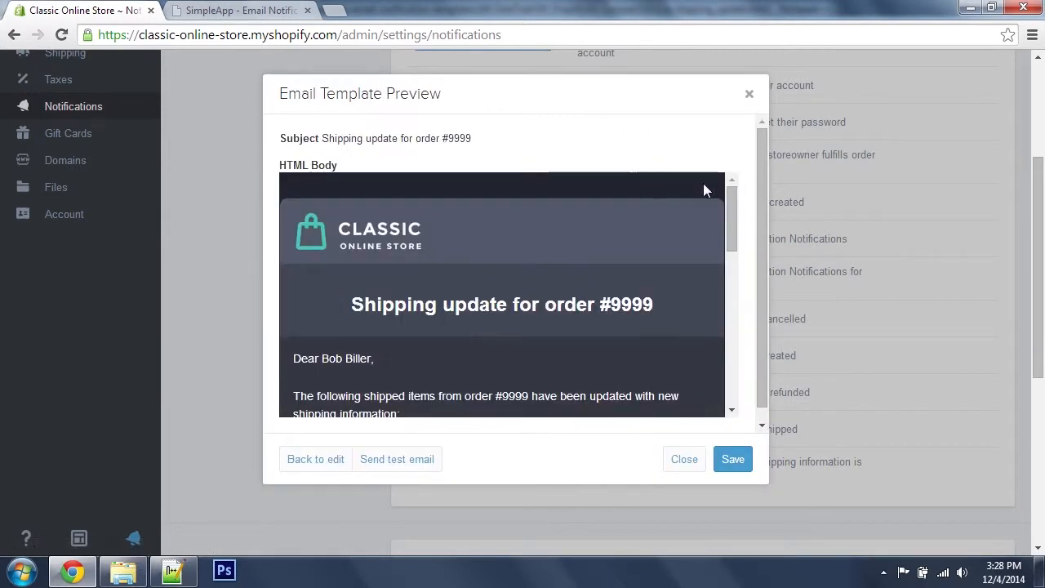
scroll(down, 3)
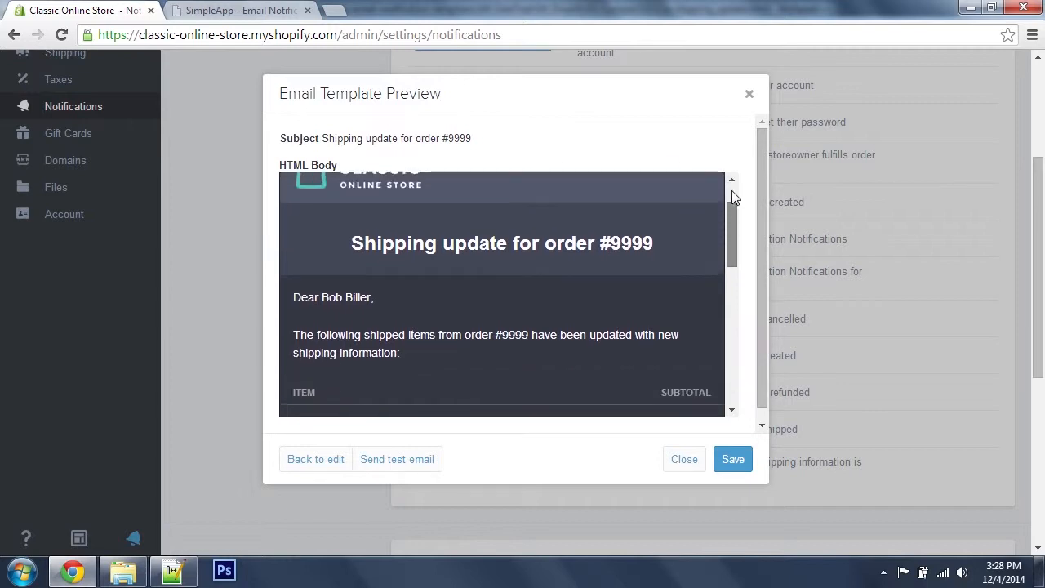
click(731, 459)
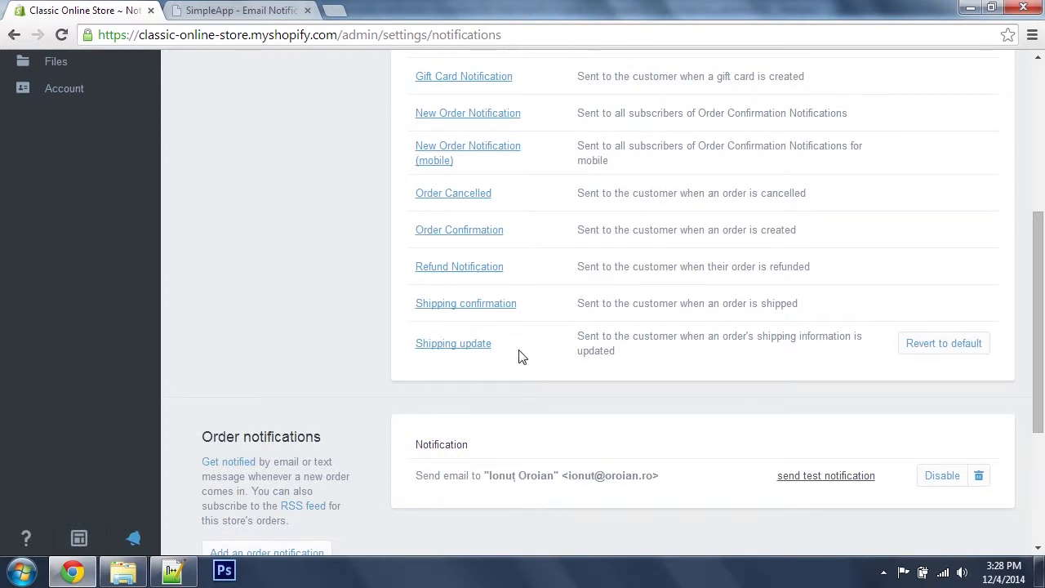
Copy the whole 12-shipping_update plain-text template in Notepad and return to Chrome.
click(123, 570)
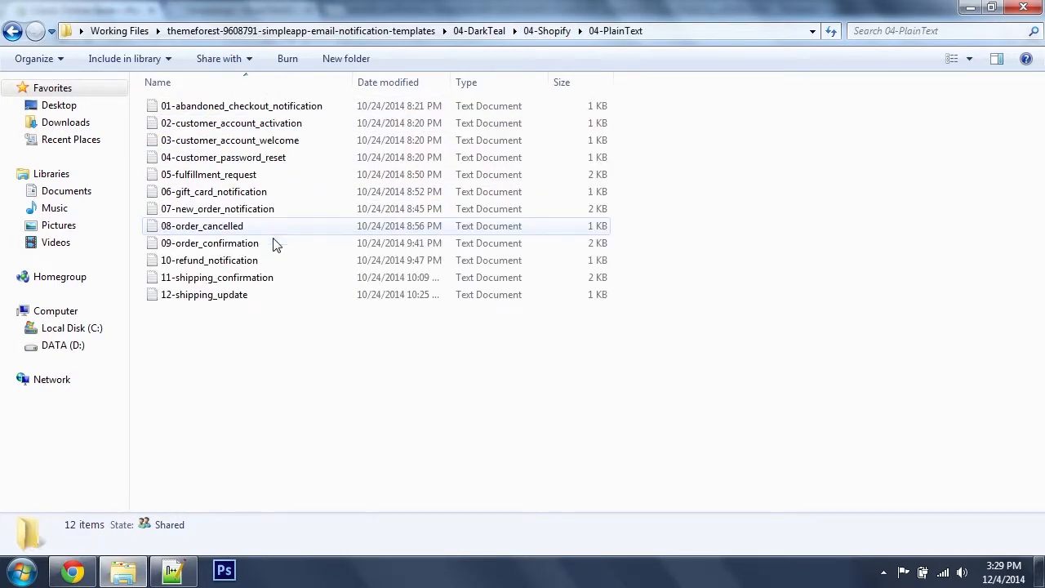
double_click(202, 294)
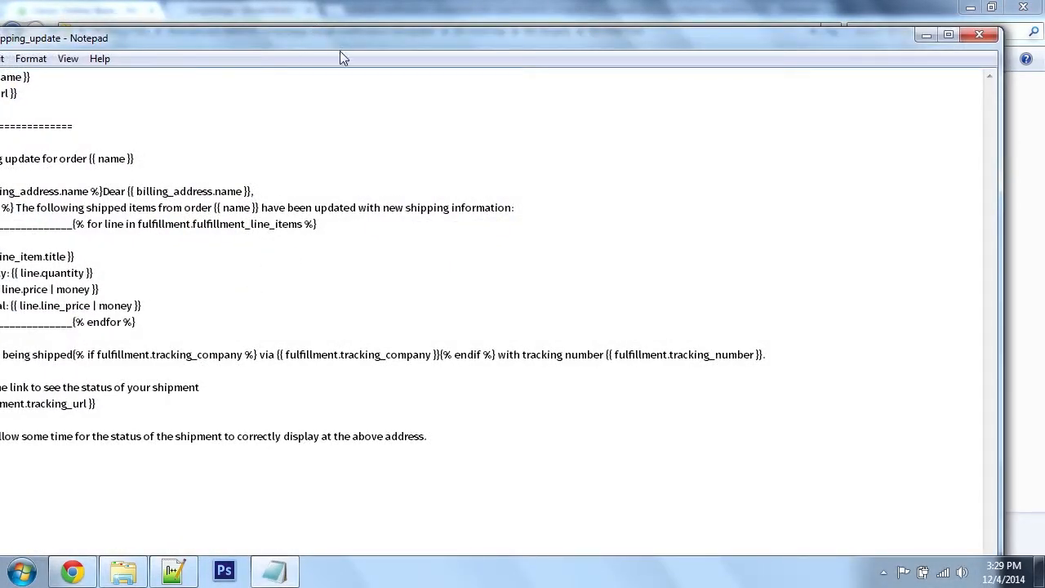
key(ctrl+a)
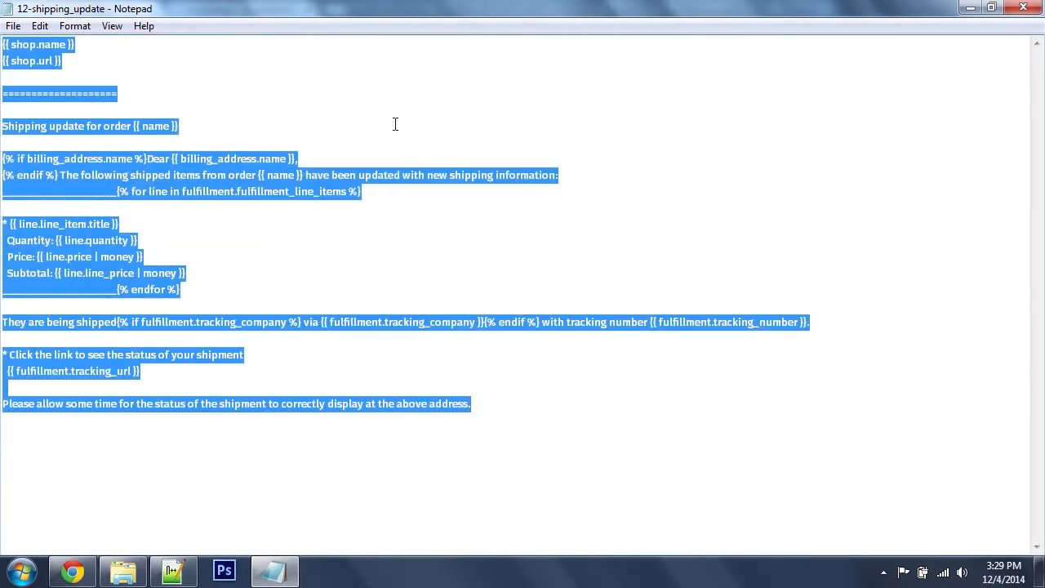
click(72, 570)
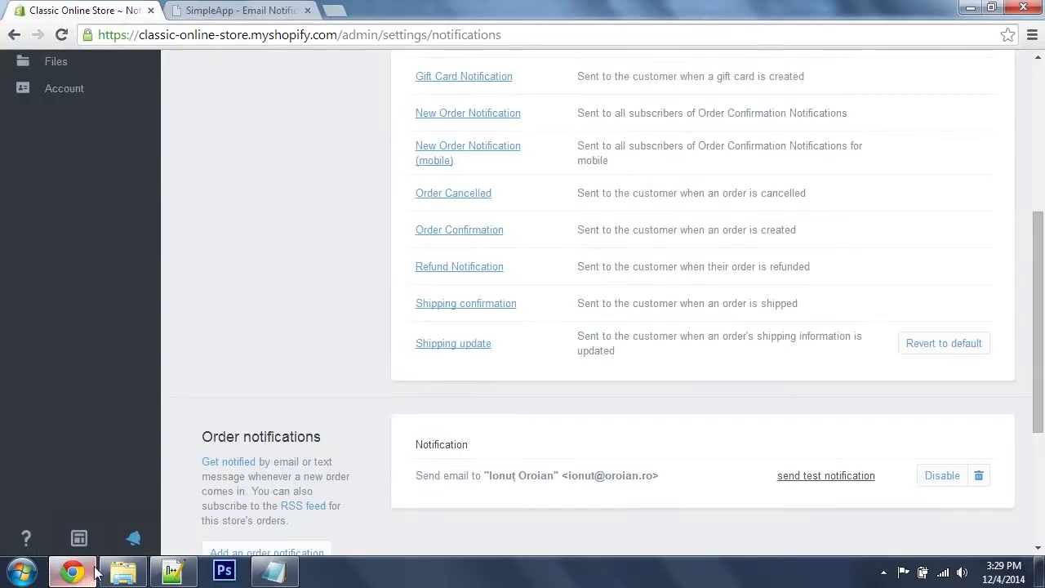
Paste the plain-text version into Shipping update, preview sample order #9999, and save.
click(454, 342)
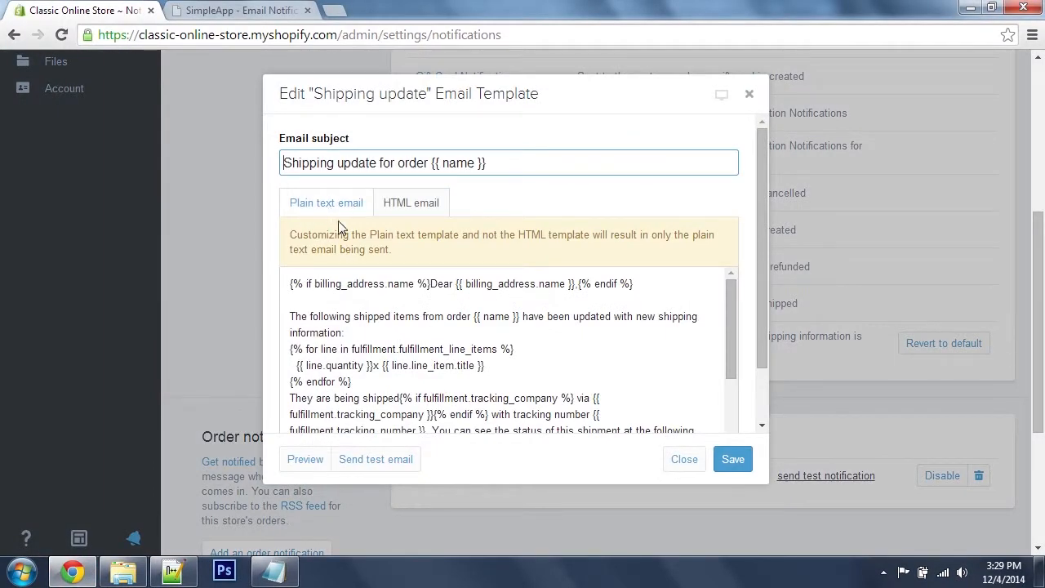
scroll(down, 3)
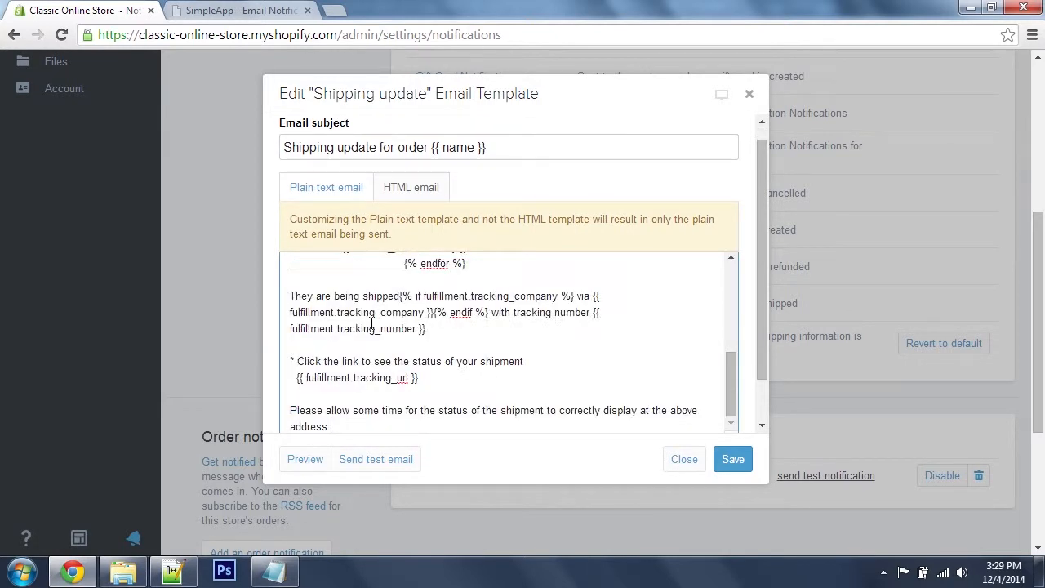
click(304, 457)
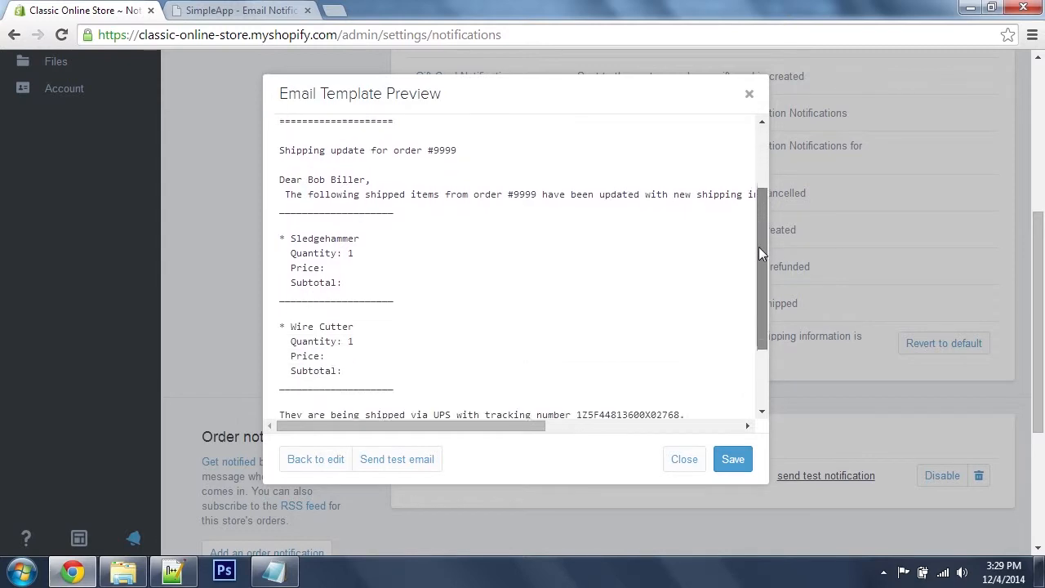
click(732, 458)
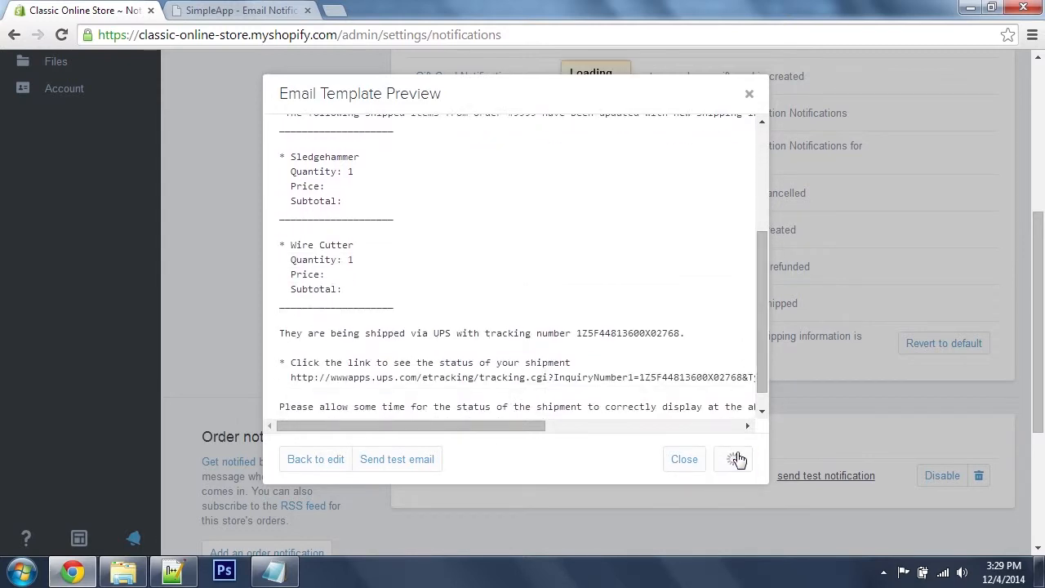